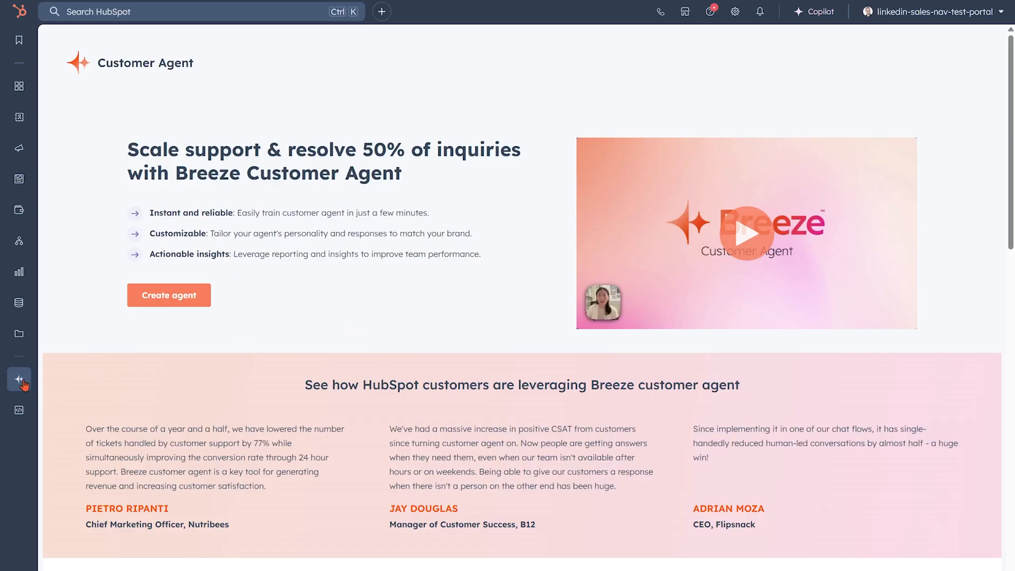
mouse_move(214, 365)
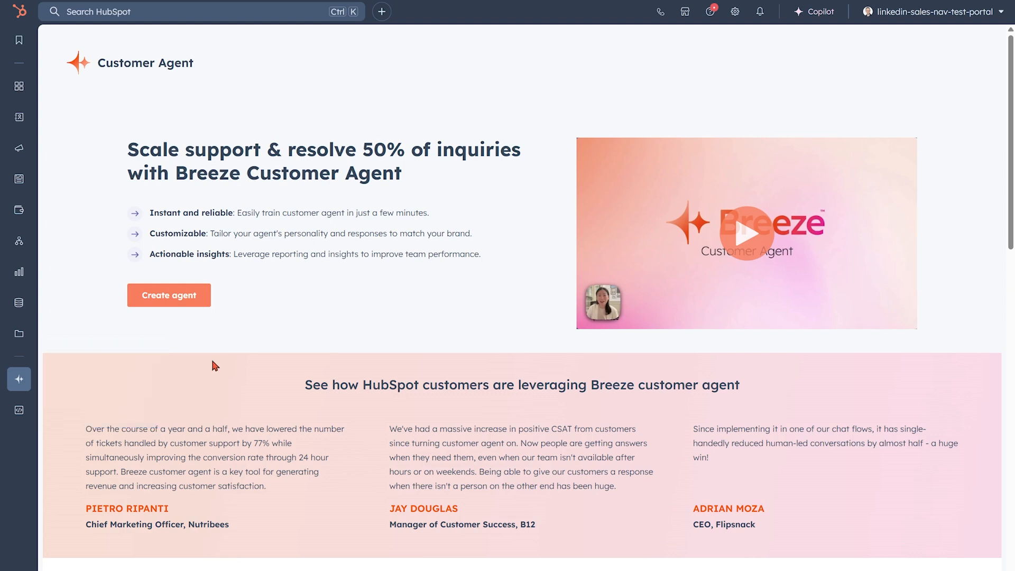
Step: Create a new agent named Luma, keeping Customer Support role and Friendly personality
click(169, 295)
text(Lum)
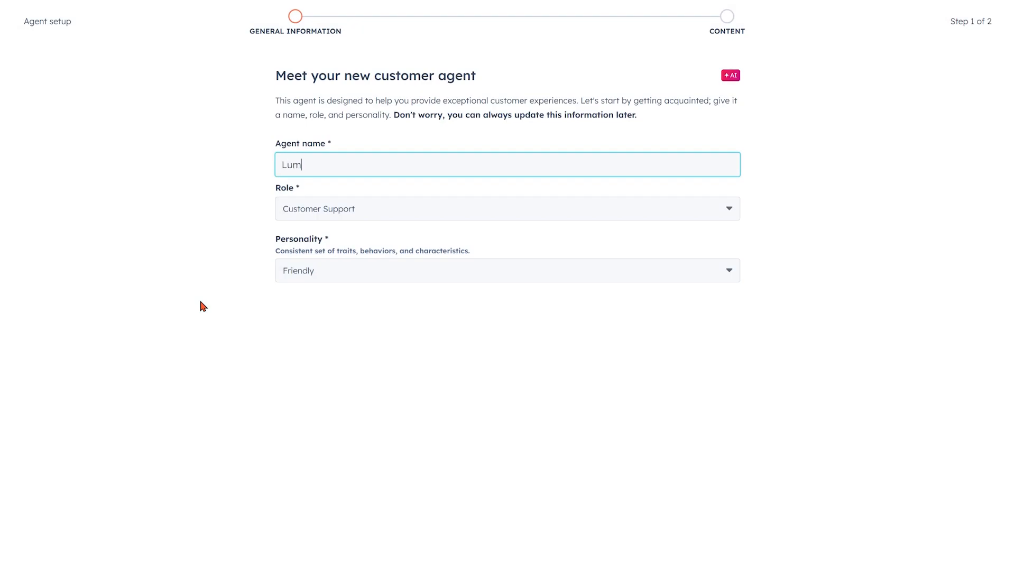
text(a)
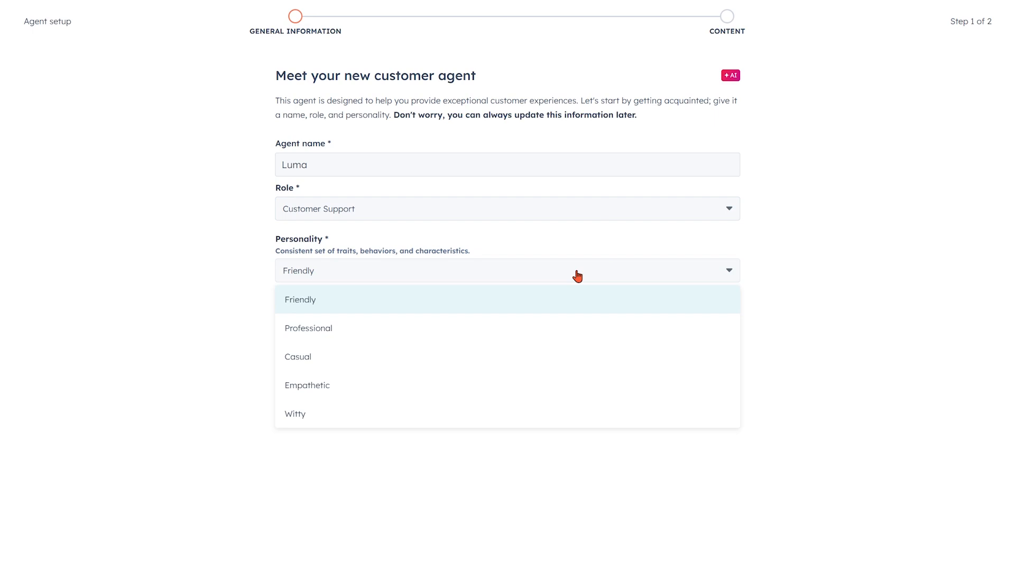
click(301, 299)
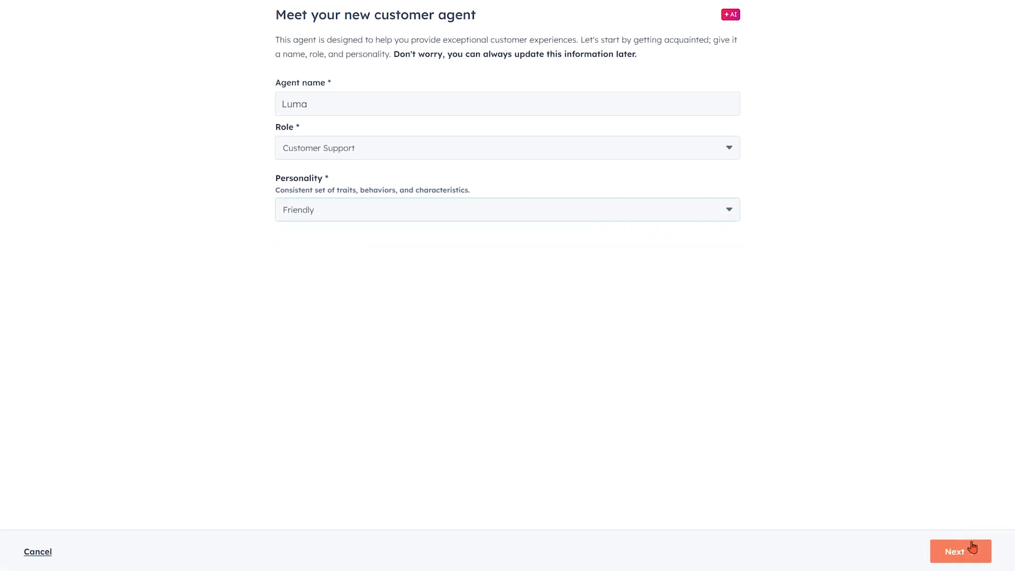
Step: Continue setup keeping the Website, Landing Page and blog content sources
click(960, 551)
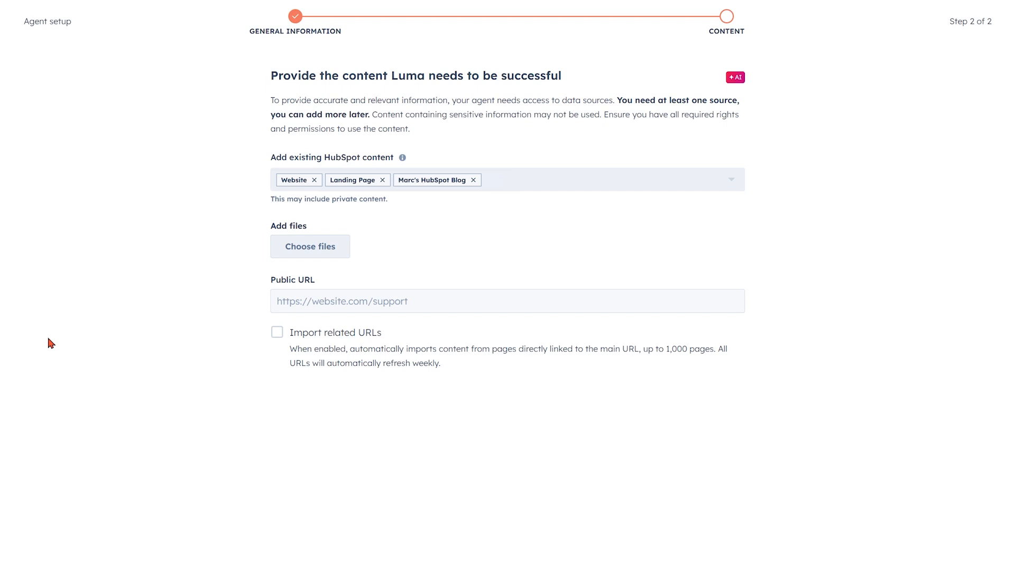
click(309, 246)
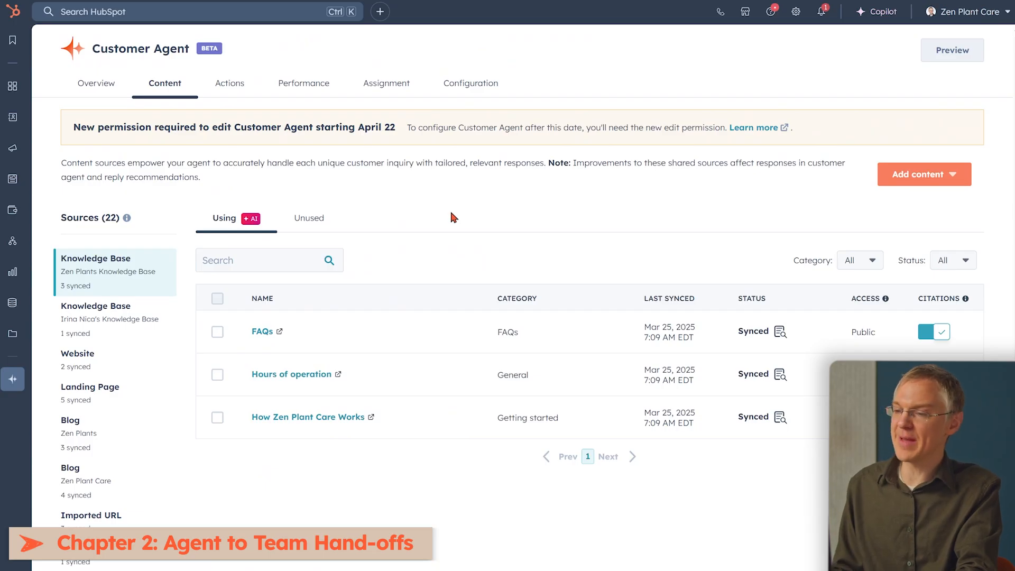
Step: Review Luma's hand-off availability messages and the pricing and cancellation keyword triggers
click(470, 82)
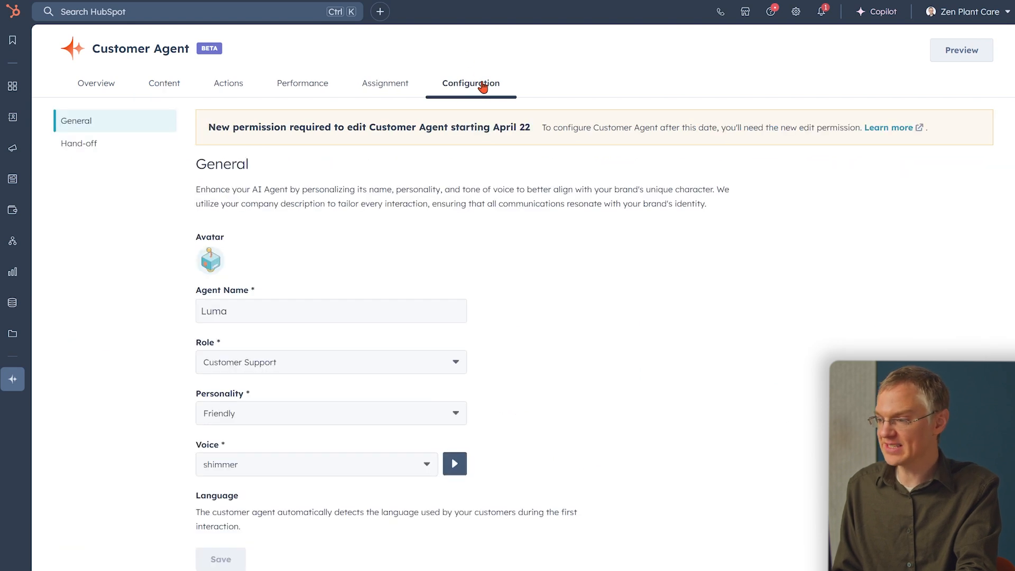
click(78, 144)
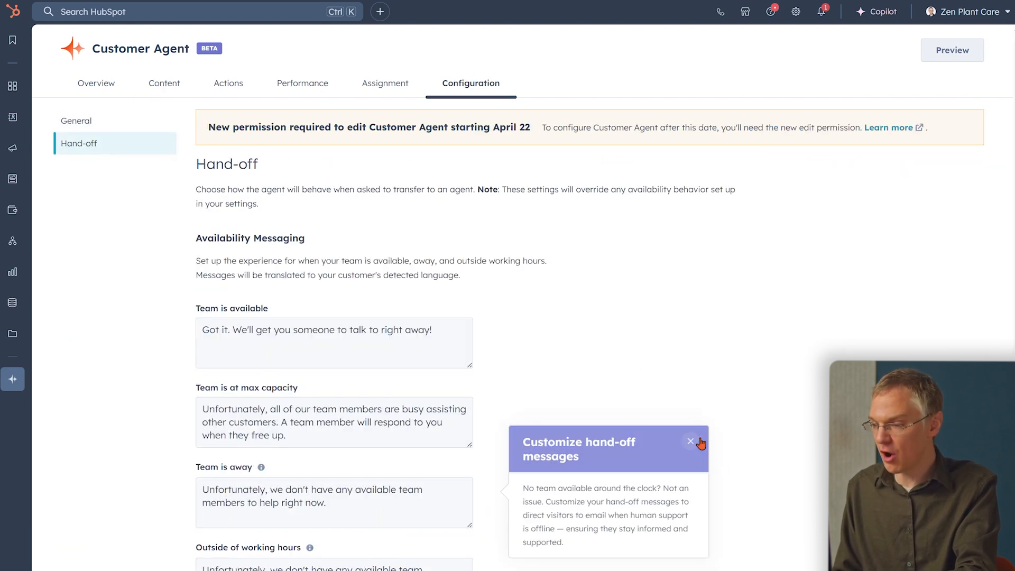
scroll(down, 3)
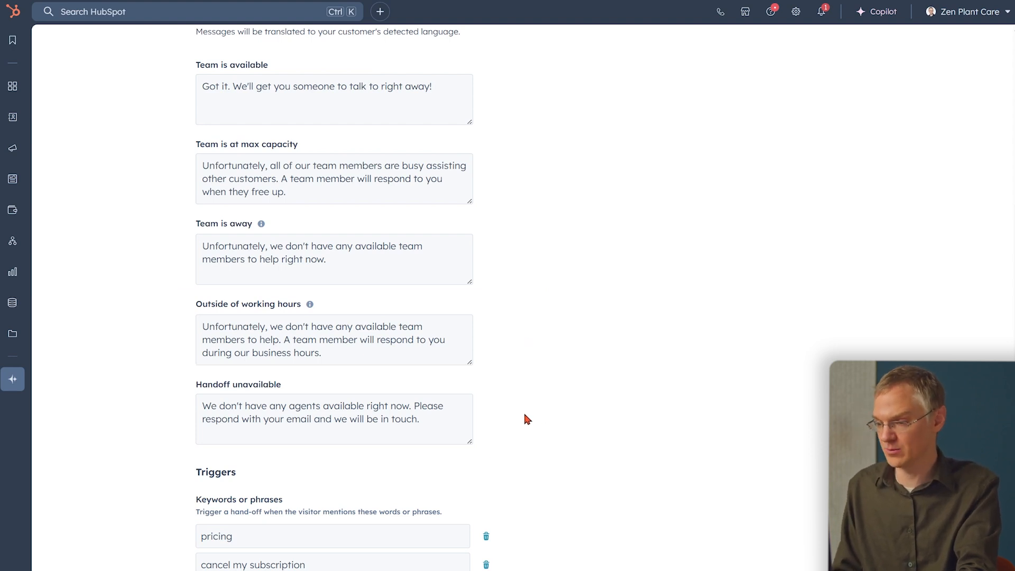
mouse_move(536, 425)
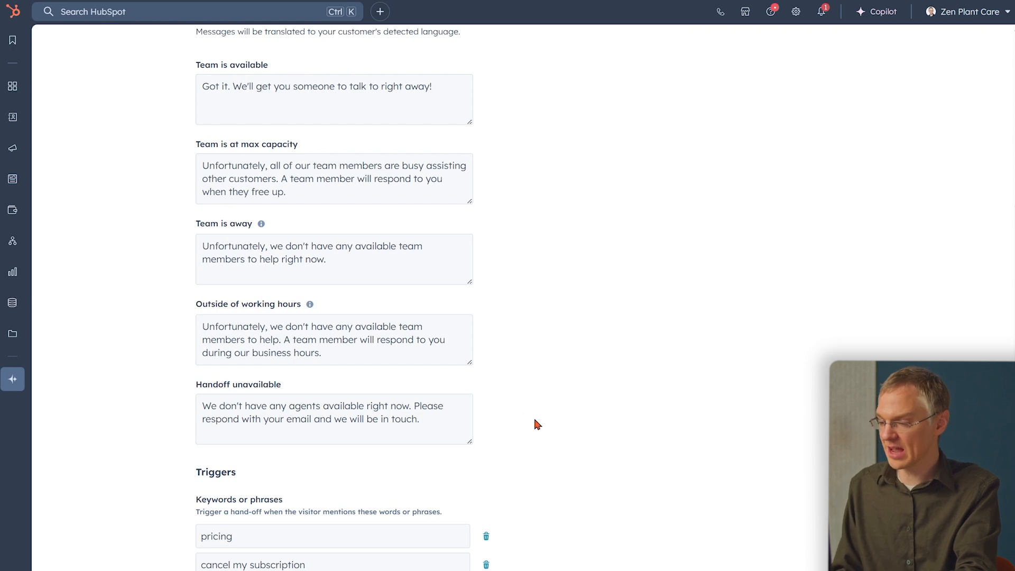
scroll(down, 3)
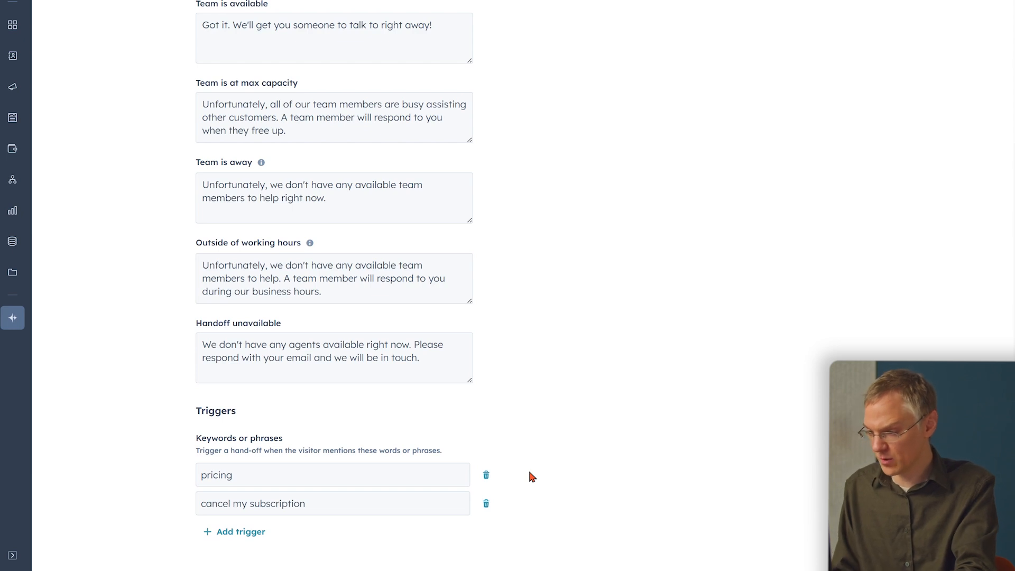
mouse_move(545, 459)
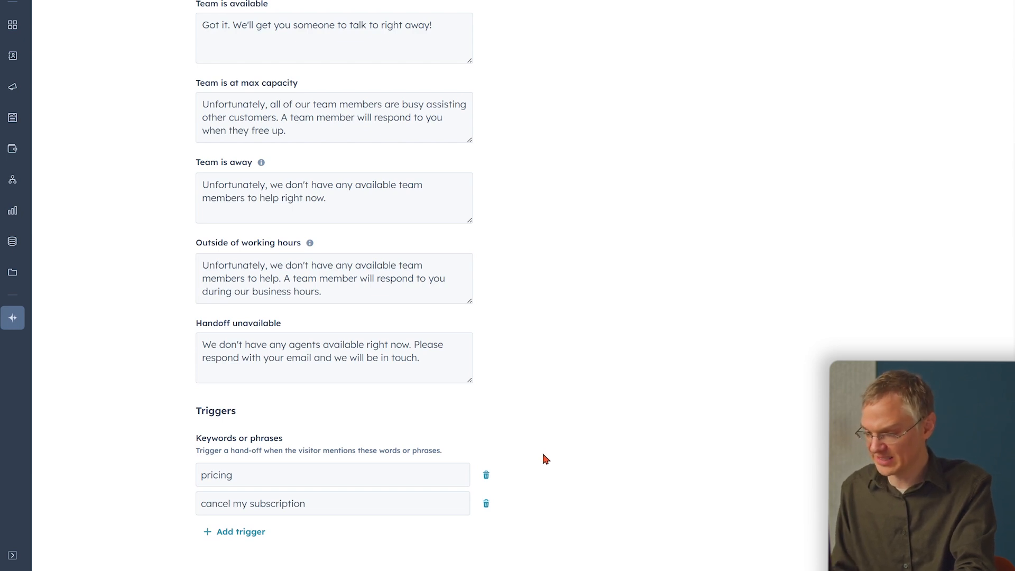
mouse_move(241, 532)
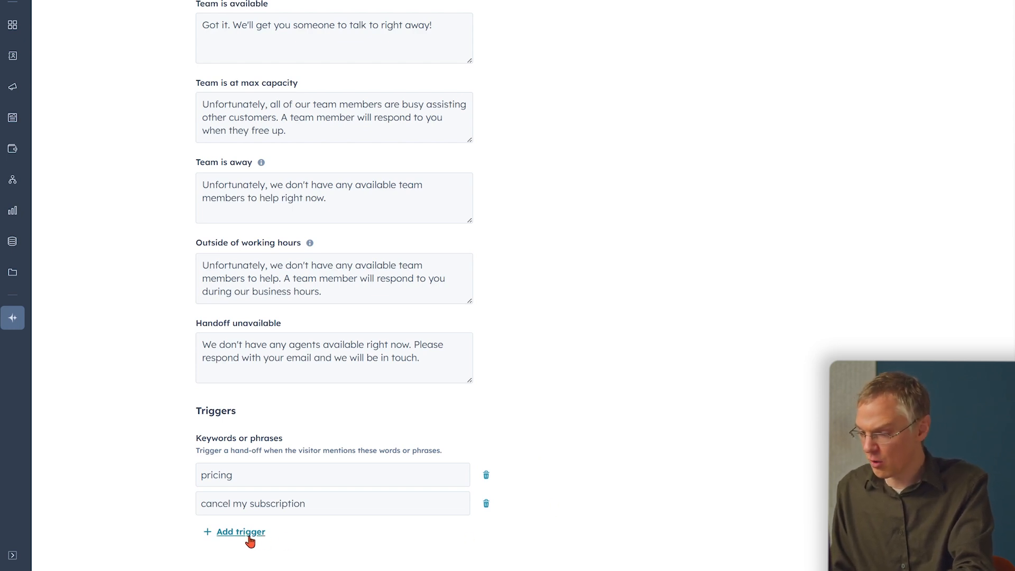
Step: Add 'billing' as a third hand-off trigger keyword
click(241, 530)
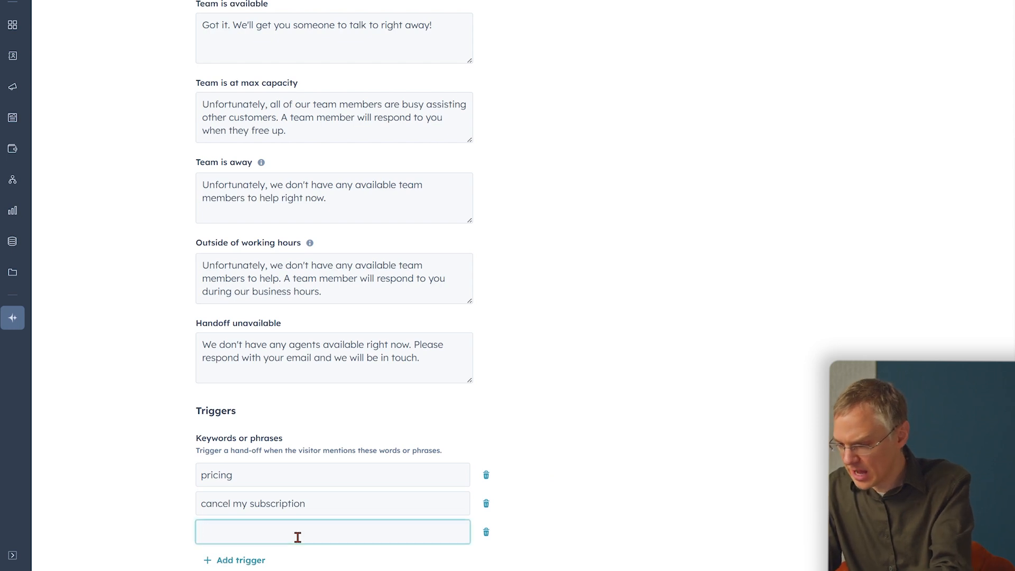
text(billing)
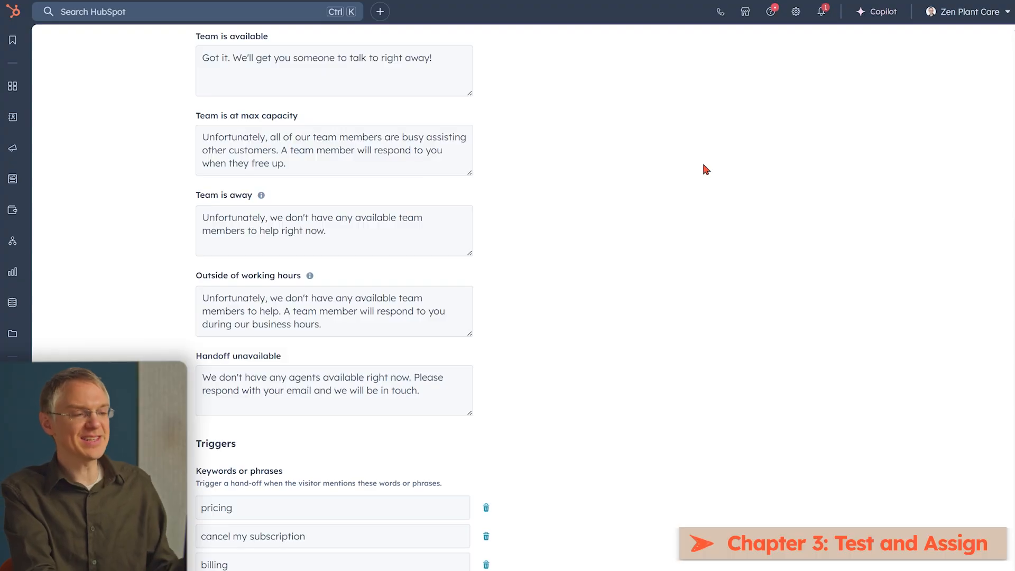
Step: Assign Luma to Live Chat with the September 15, 2023 chatflow and reach the hand-off step
click(386, 82)
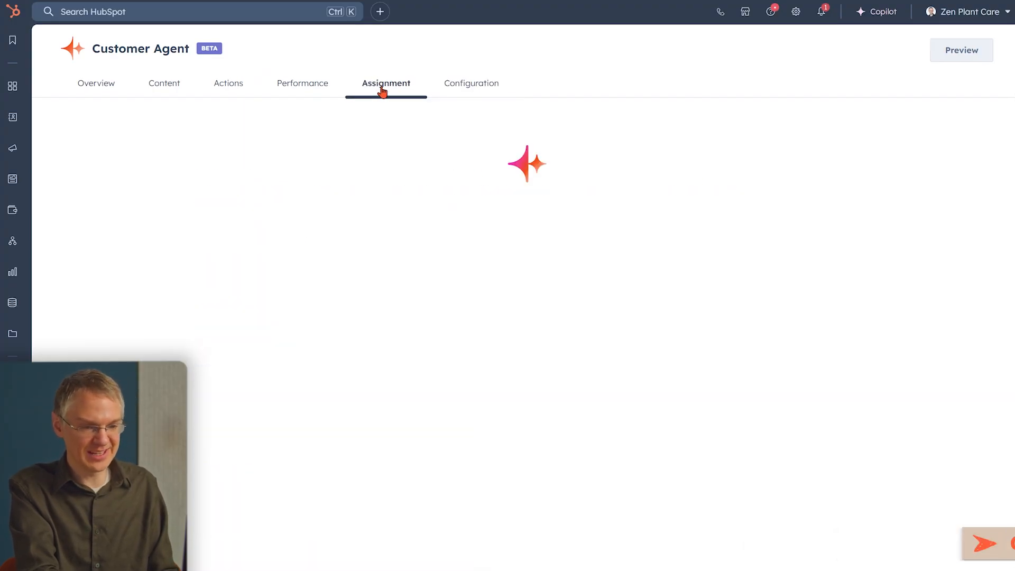
click(385, 83)
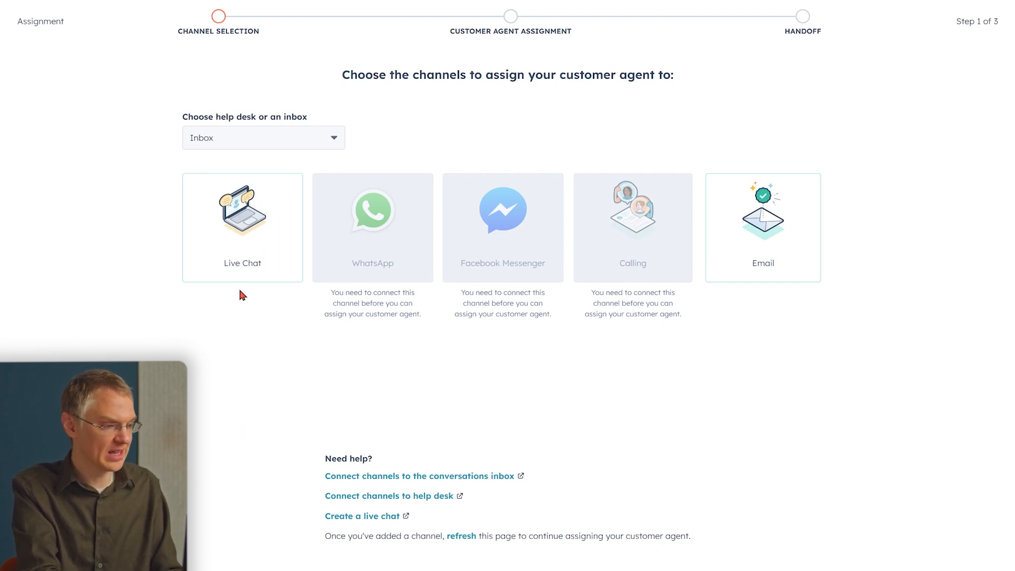
mouse_move(503, 333)
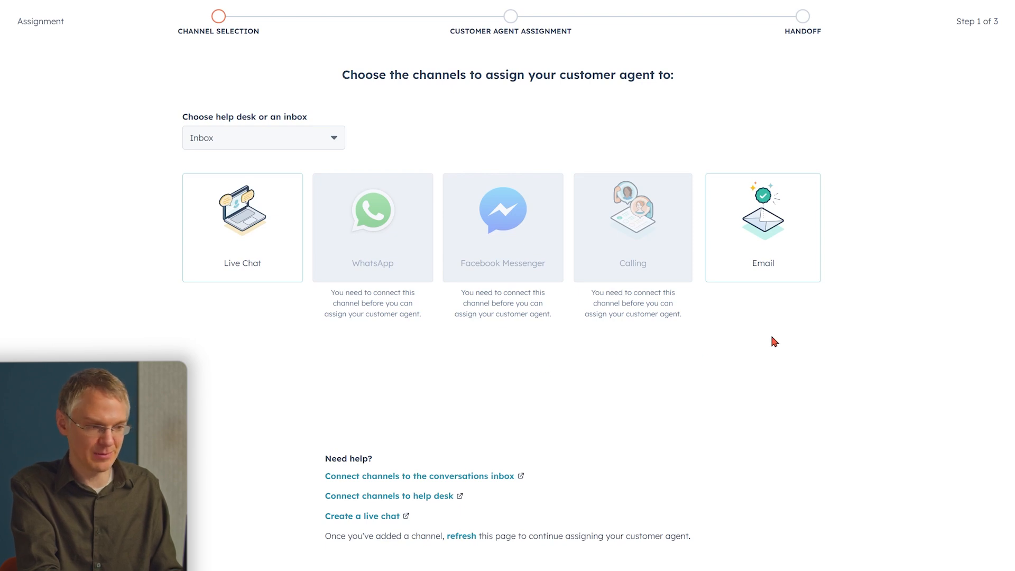
mouse_move(402, 414)
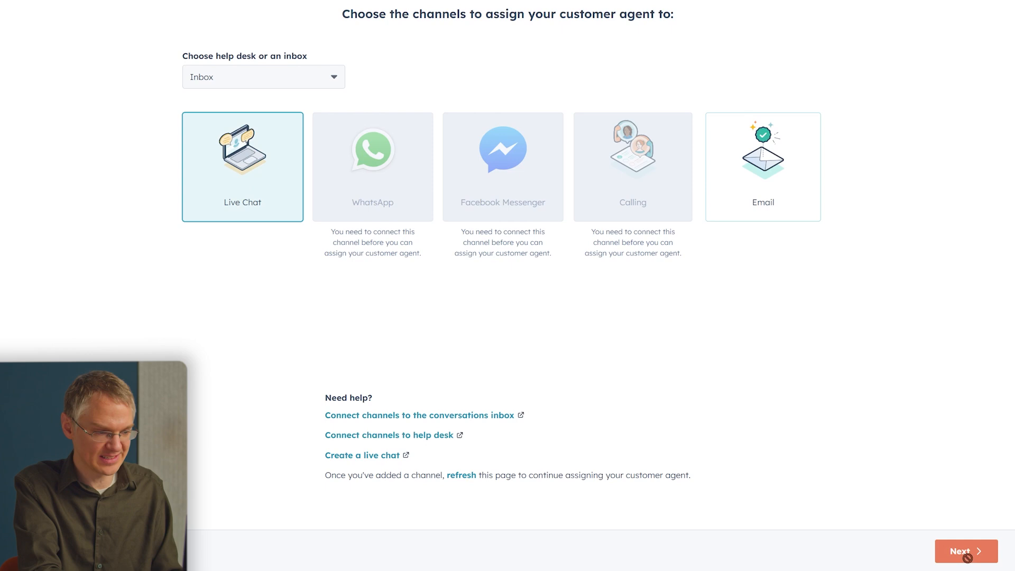
click(965, 551)
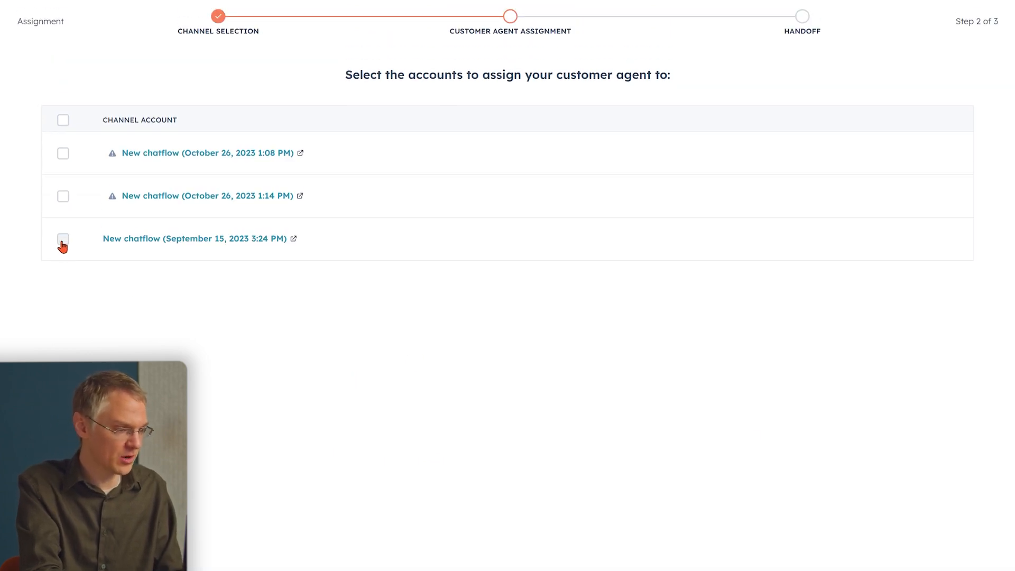
click(63, 238)
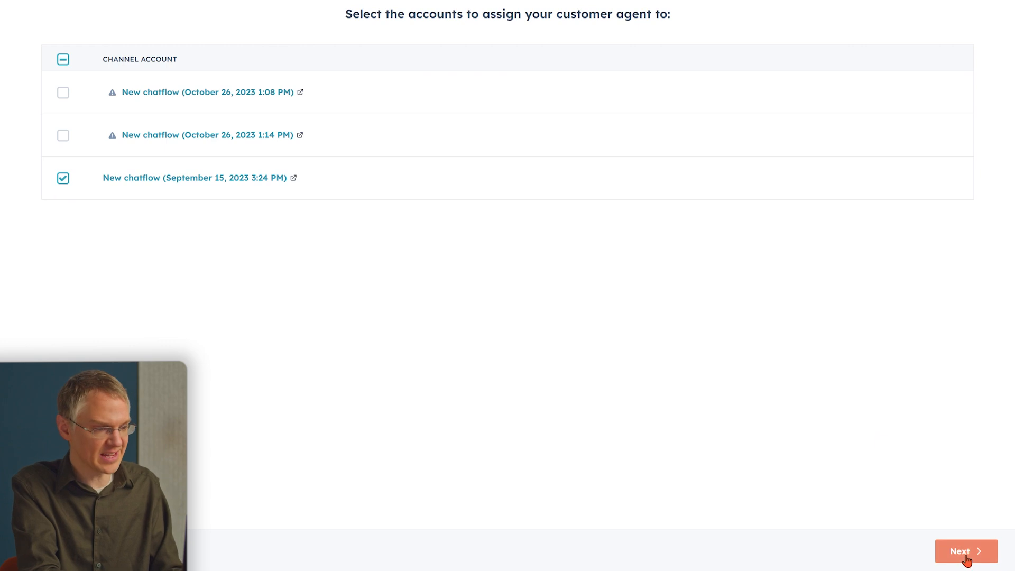
click(966, 551)
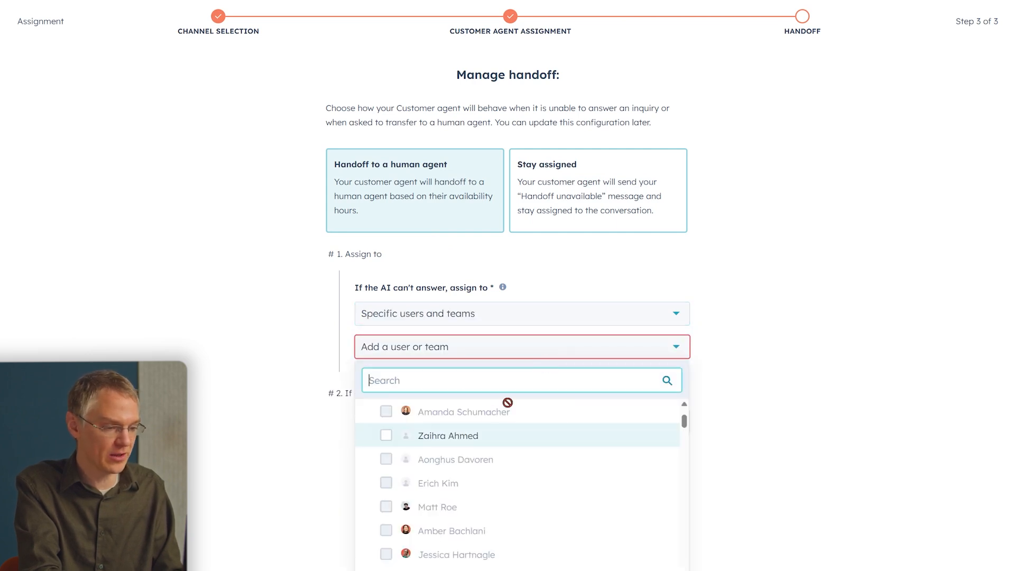
click(448, 435)
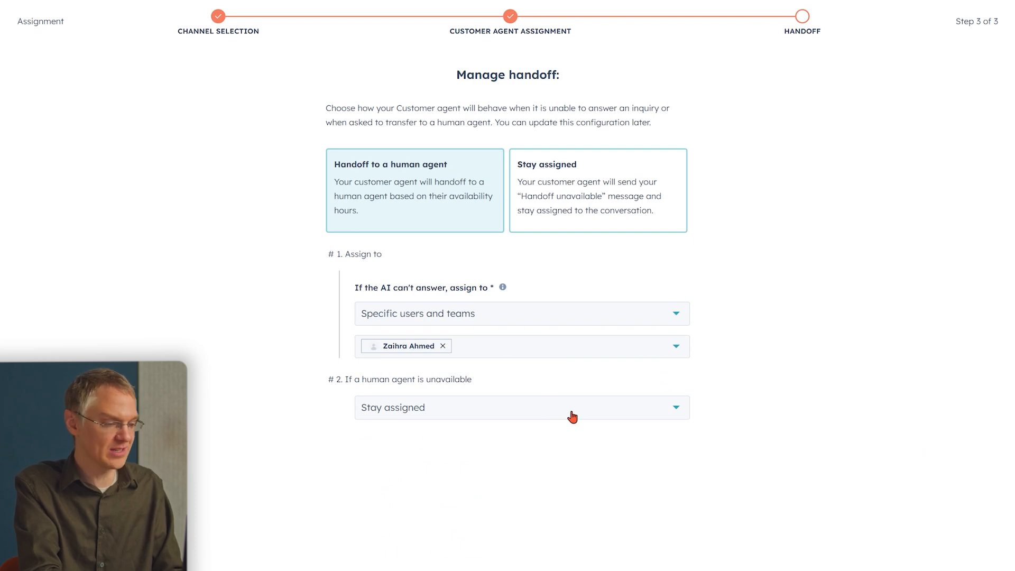
click(522, 408)
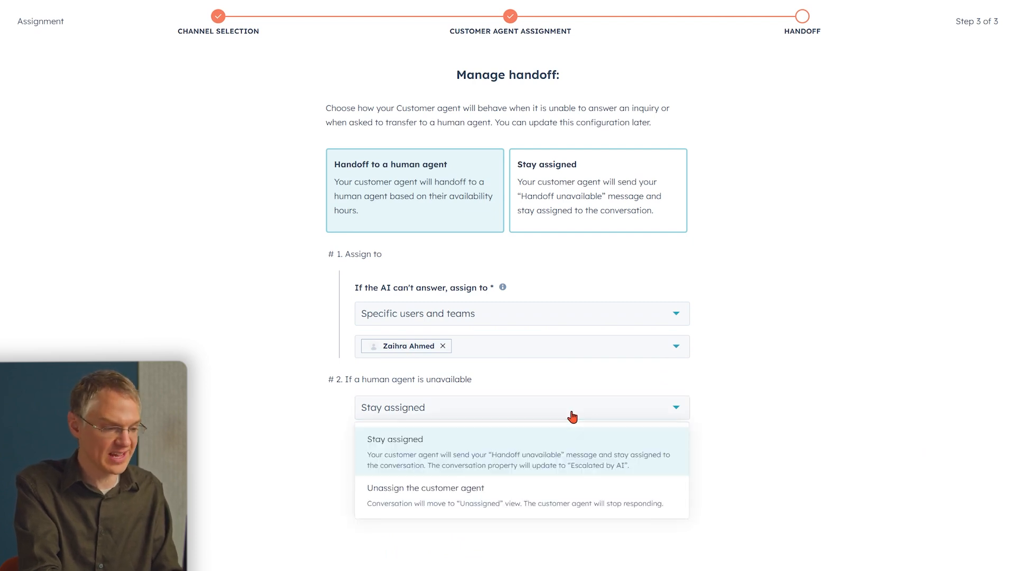
mouse_move(529, 497)
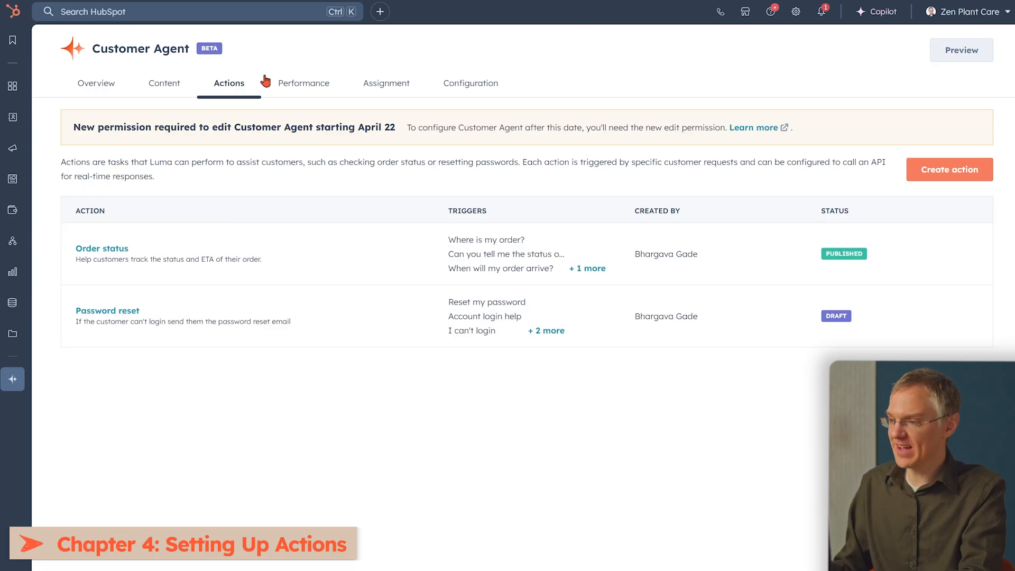
mouse_move(378, 437)
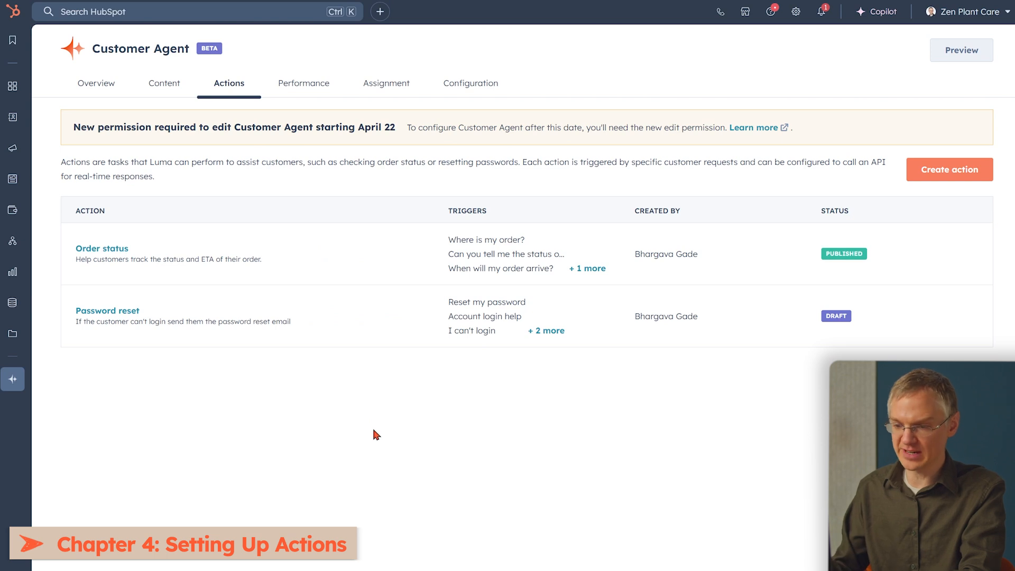
mouse_move(582, 241)
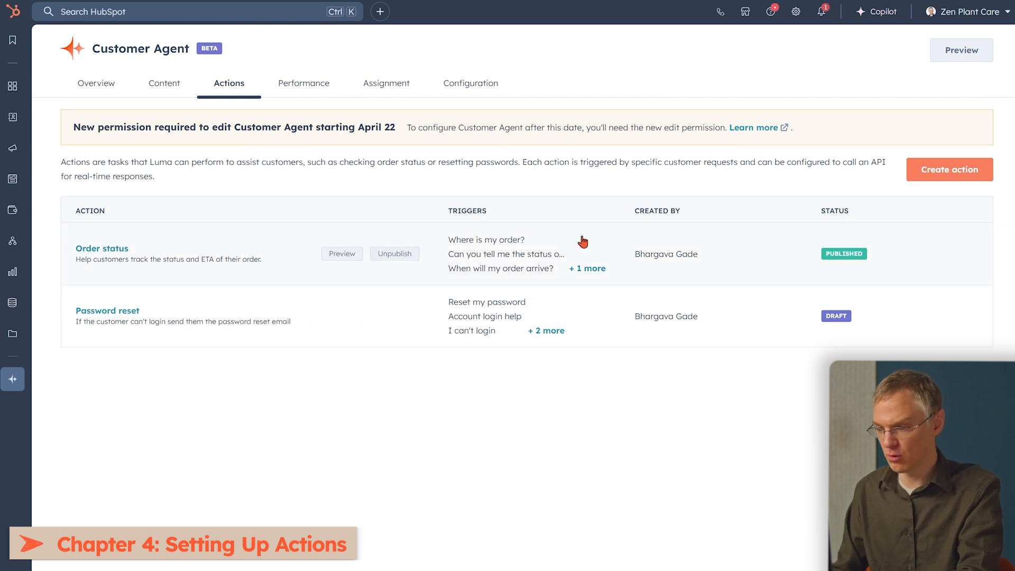
mouse_move(457, 321)
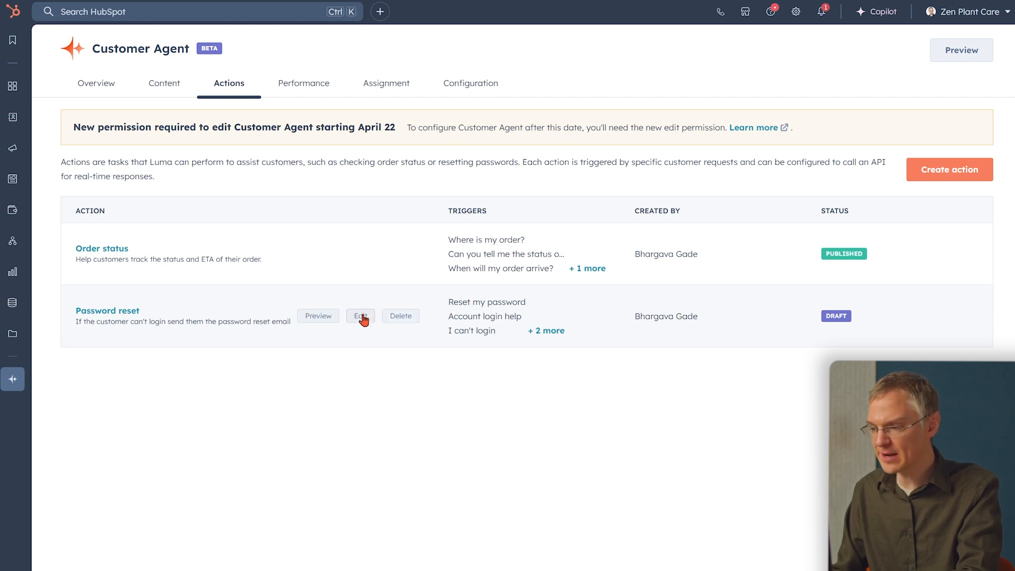
click(360, 315)
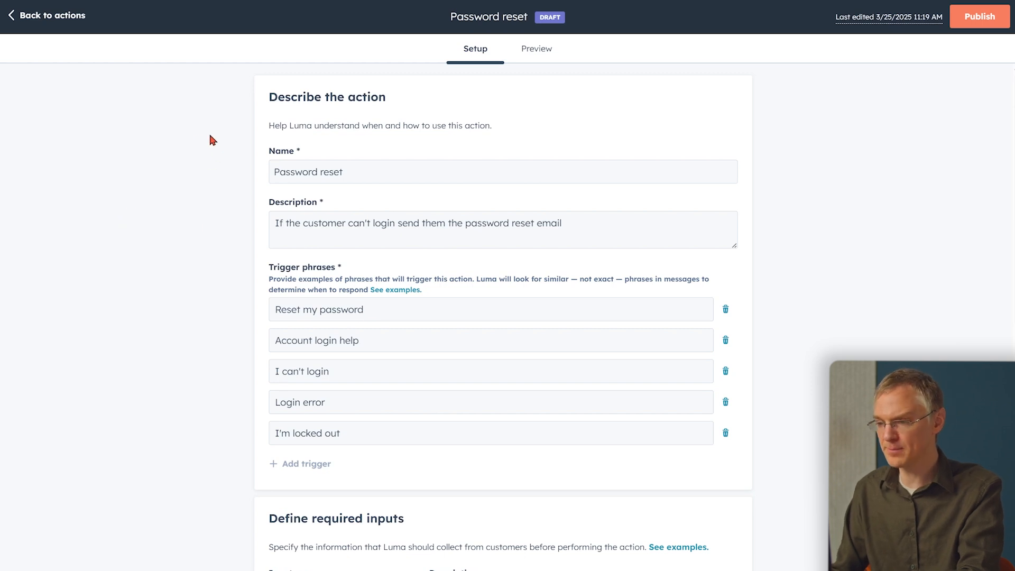
mouse_move(185, 261)
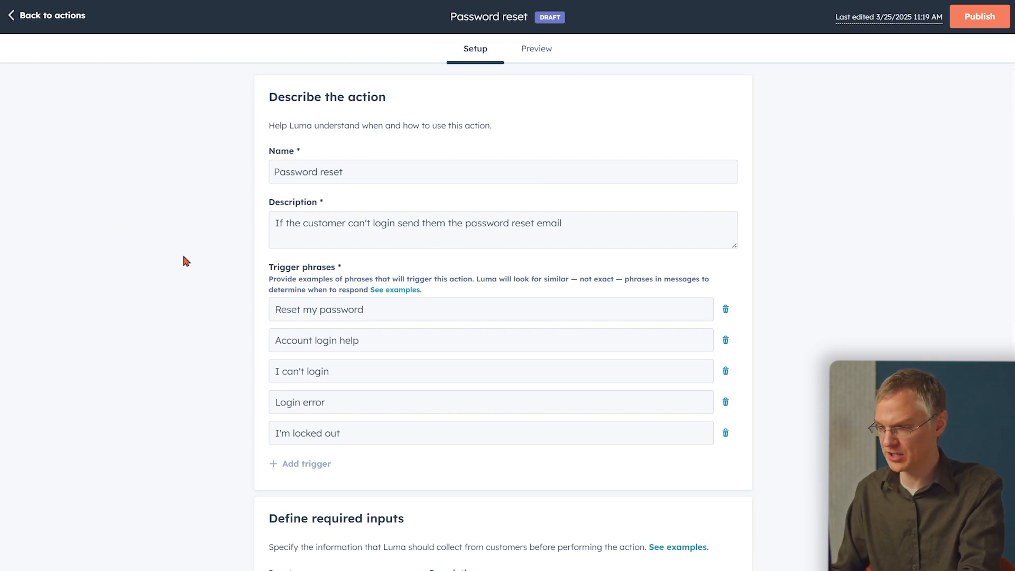
scroll(down, 3)
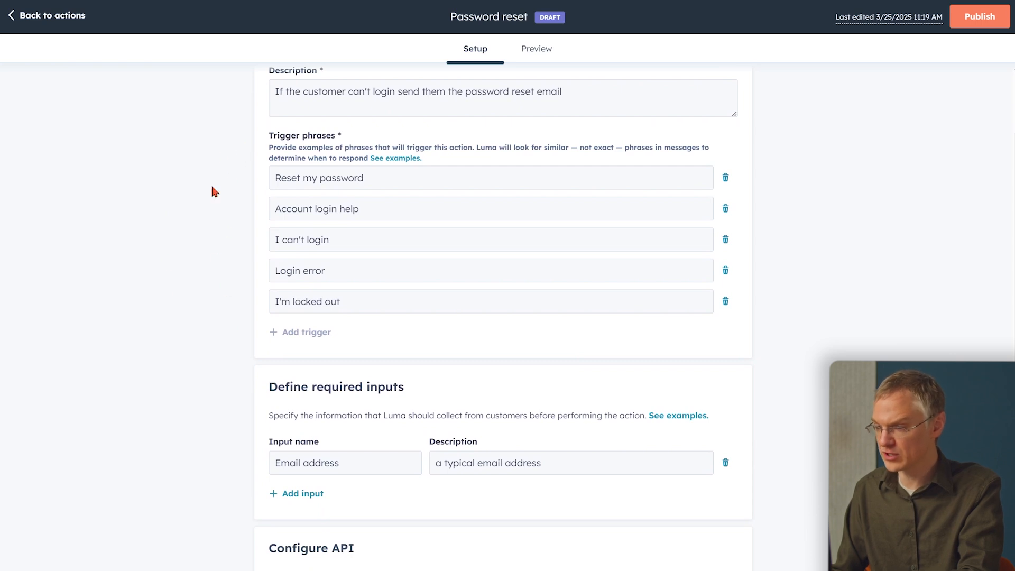
mouse_move(197, 168)
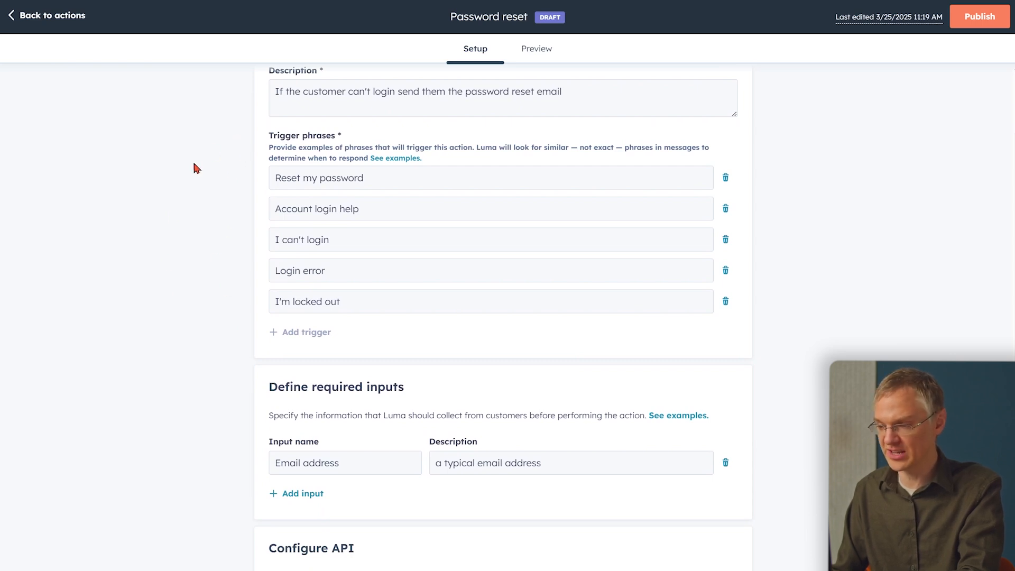
mouse_move(180, 321)
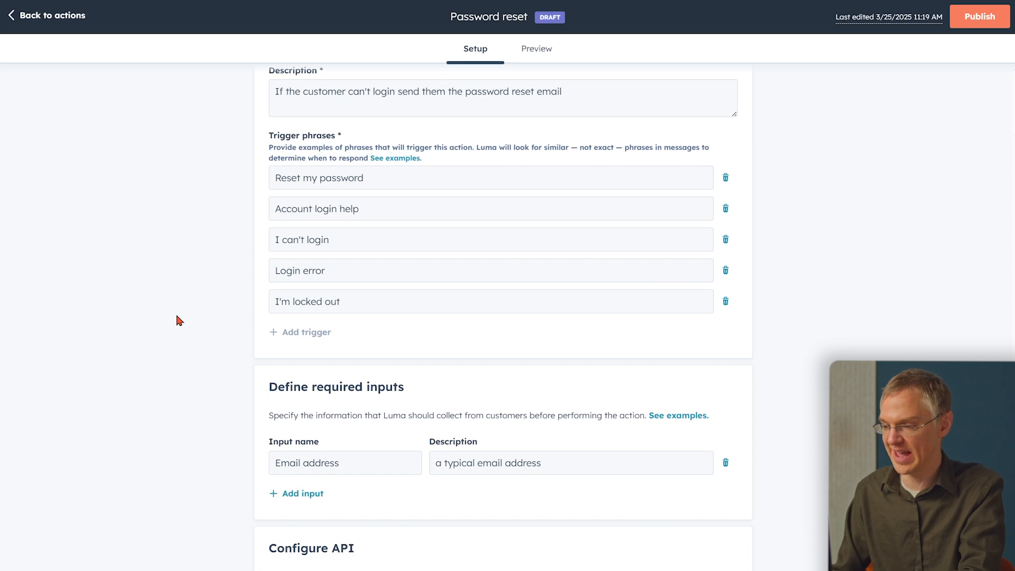
scroll(down, 3)
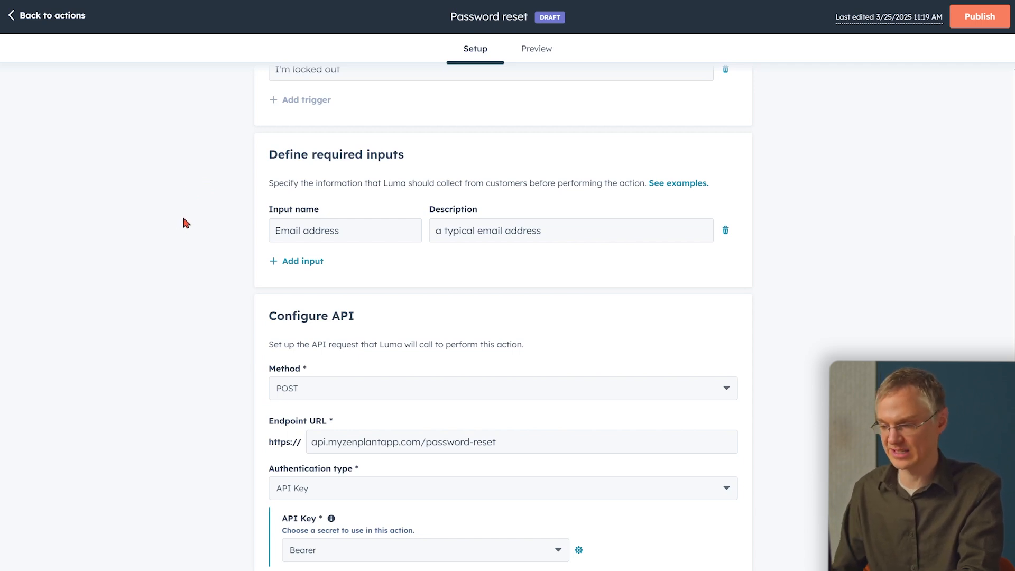
scroll(down, 3)
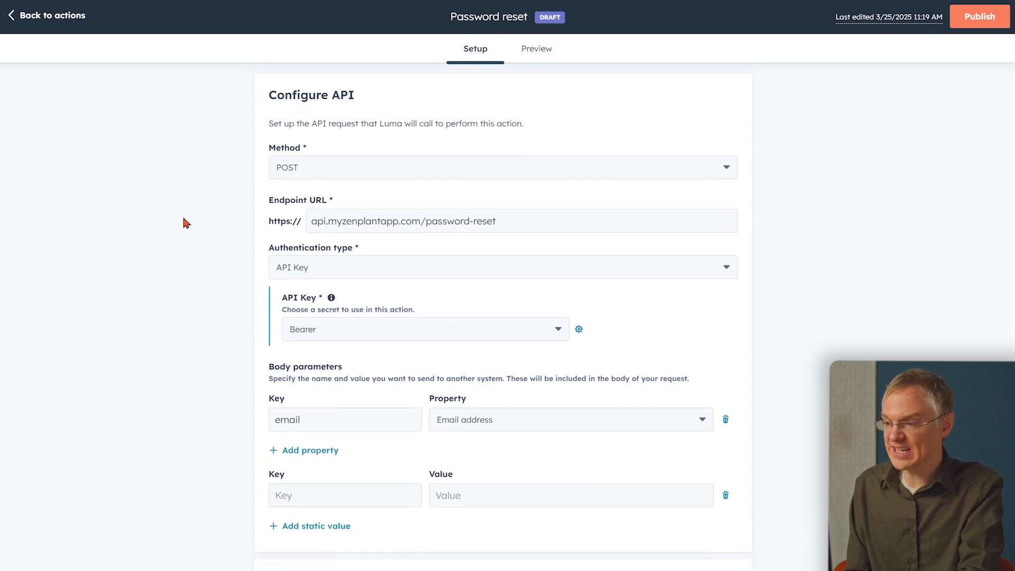
Step: Review the response instructions and preview the Password reset action
scroll(down, 3)
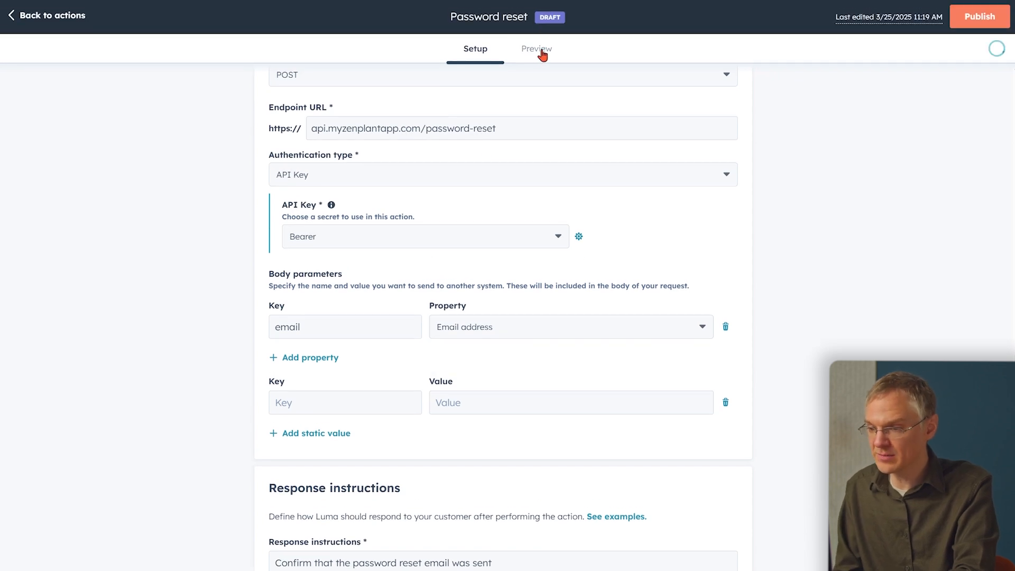
click(536, 49)
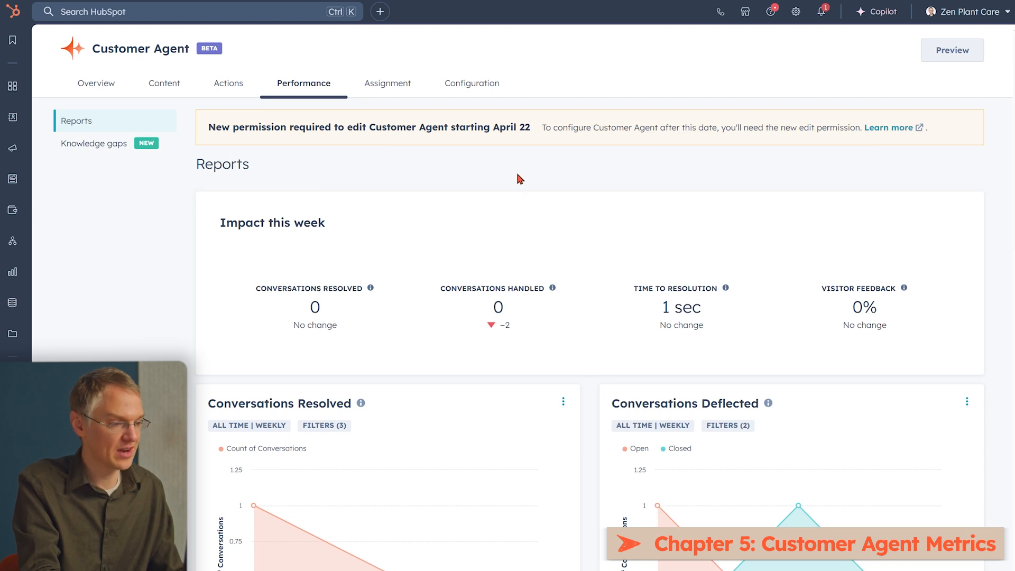
mouse_move(691, 220)
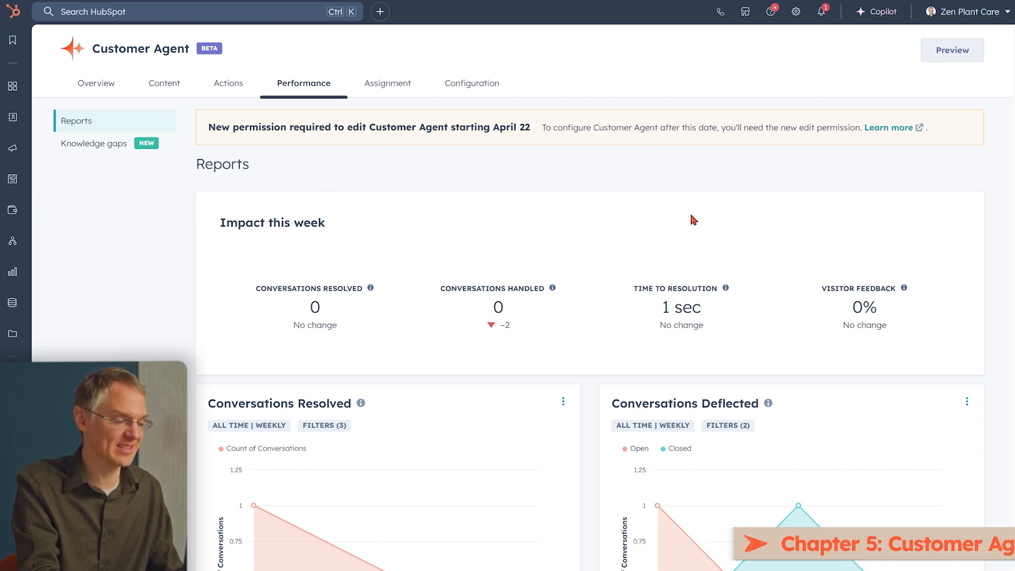
mouse_move(464, 268)
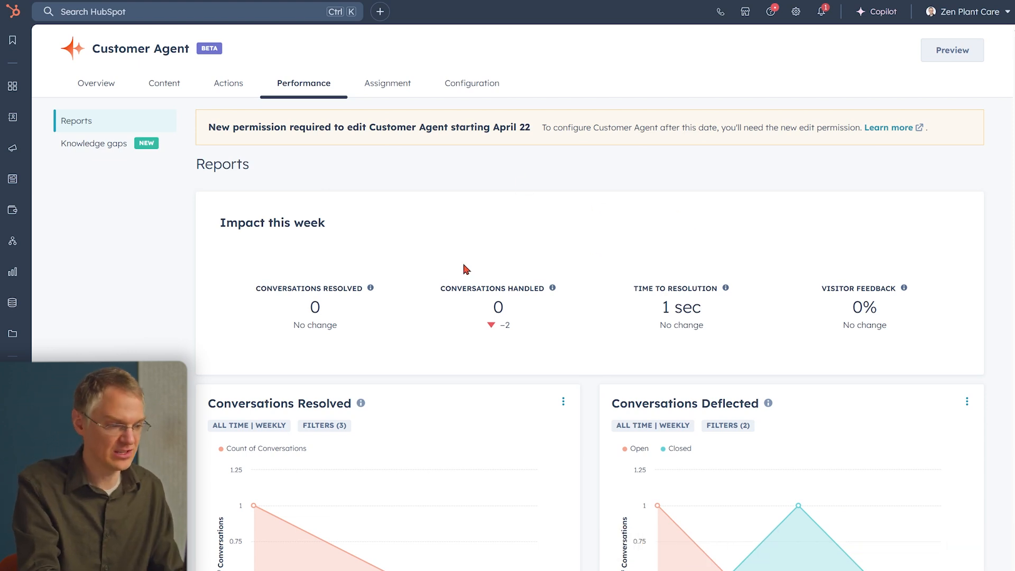
mouse_move(560, 230)
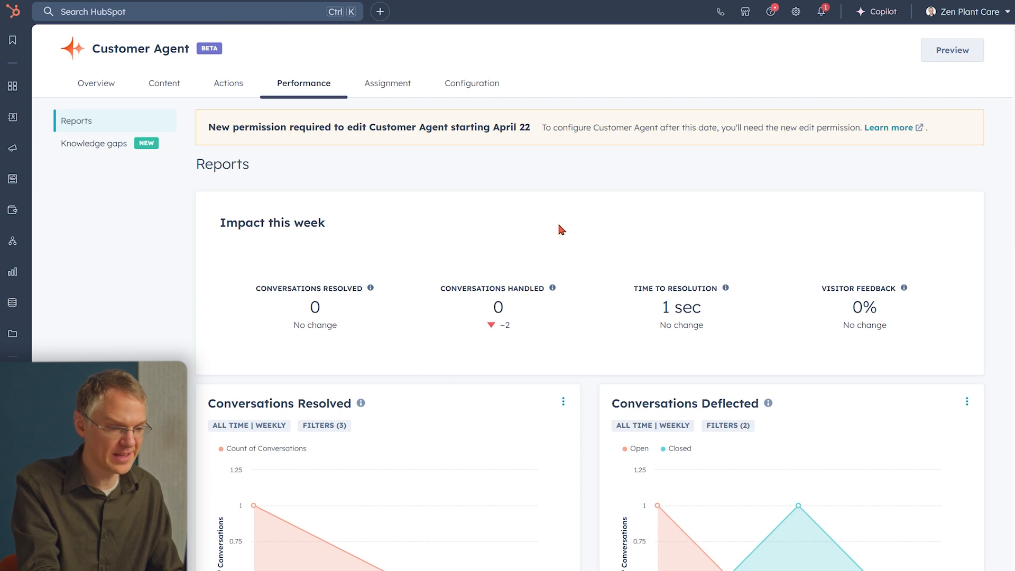
mouse_move(907, 252)
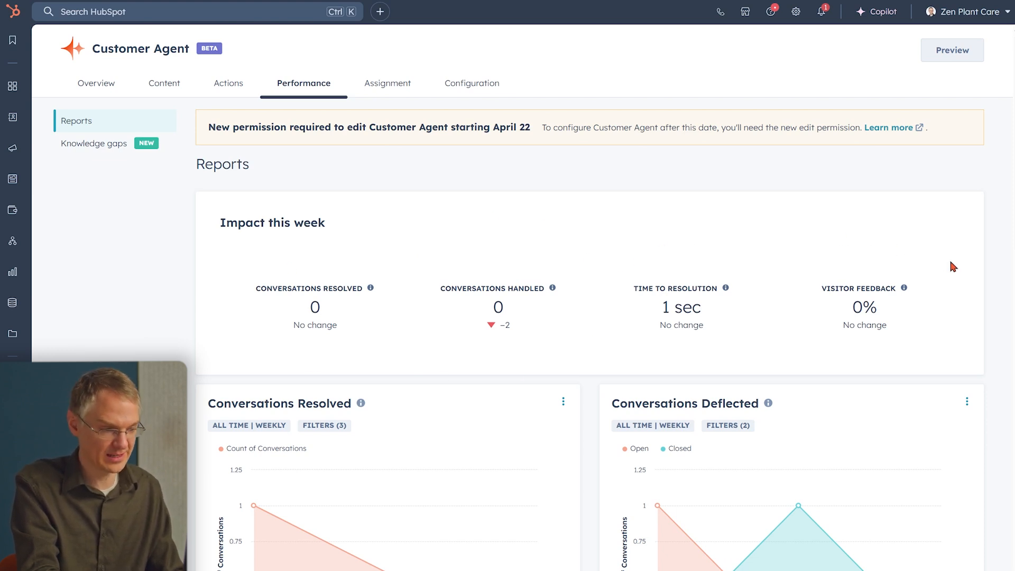
scroll(down, 3)
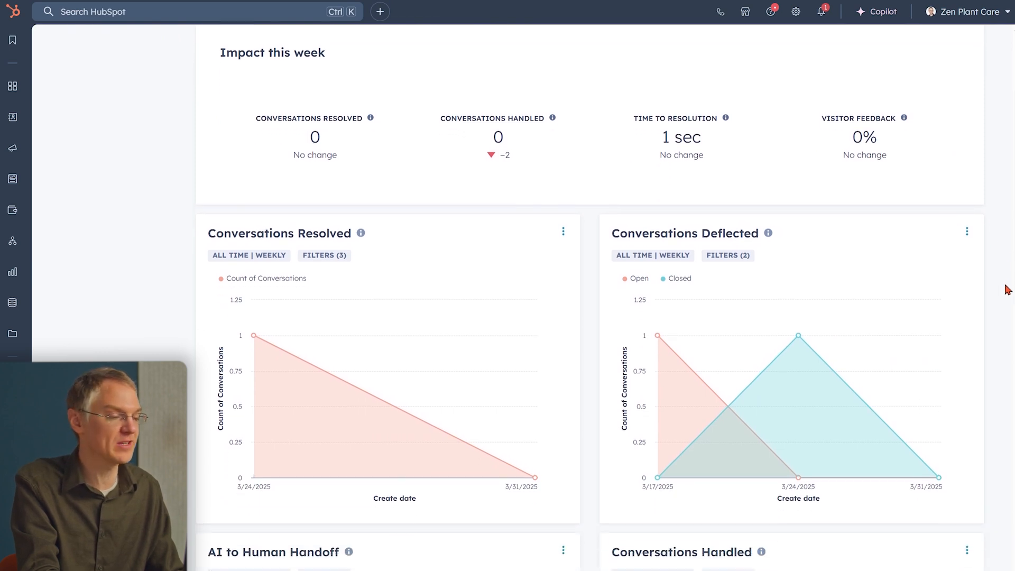
scroll(down, 3)
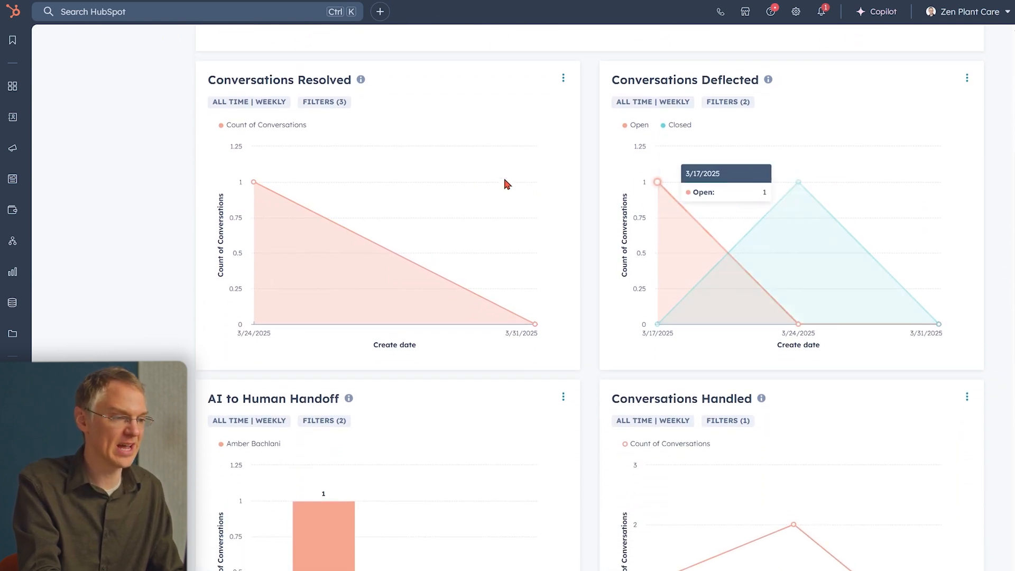
mouse_move(368, 135)
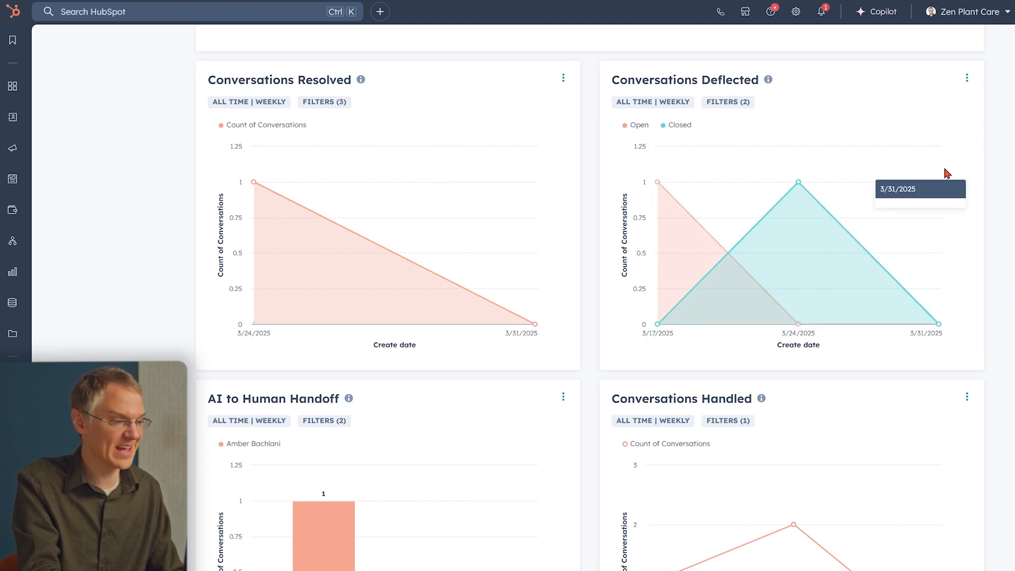
scroll(down, 3)
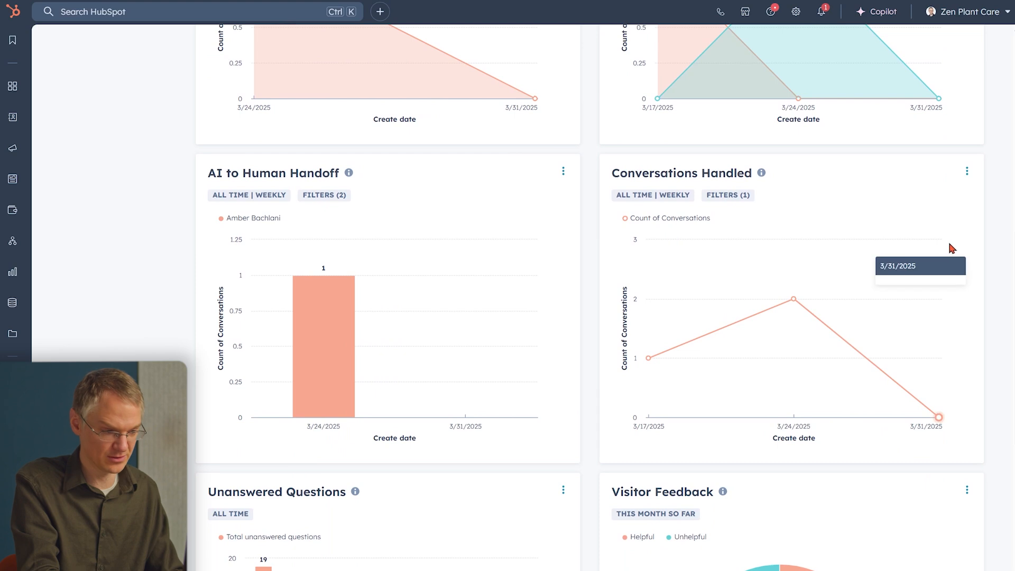
scroll(down, 3)
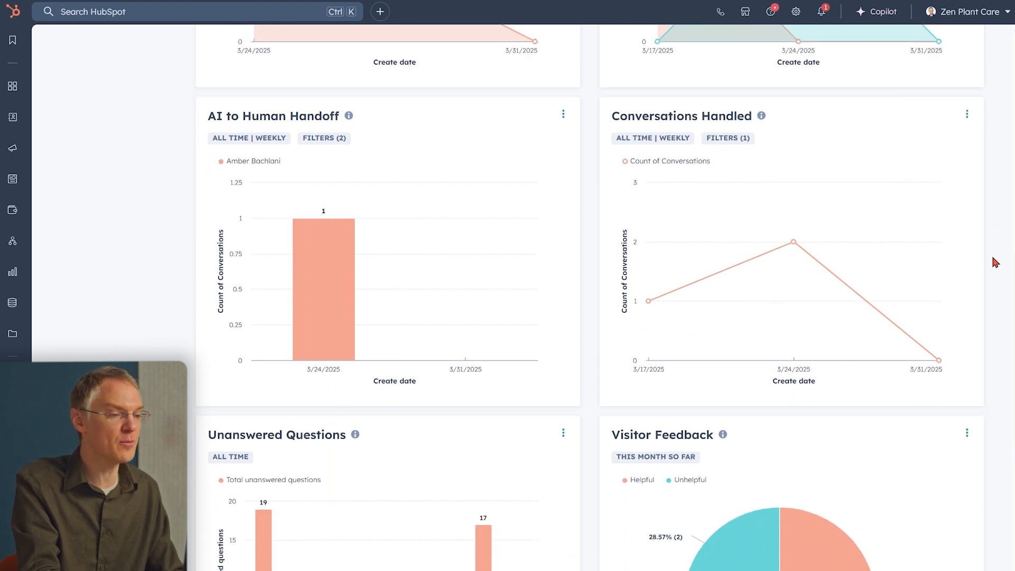
scroll(down, 3)
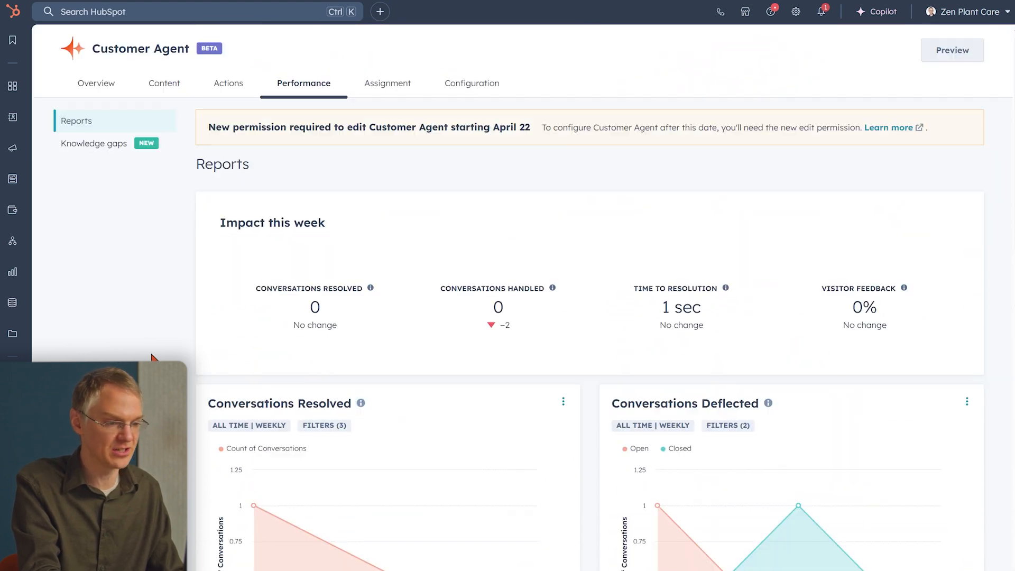
Step: Inspect the Flower Subscription knowledge gap and start an answer, dismissing it unsaved
click(93, 144)
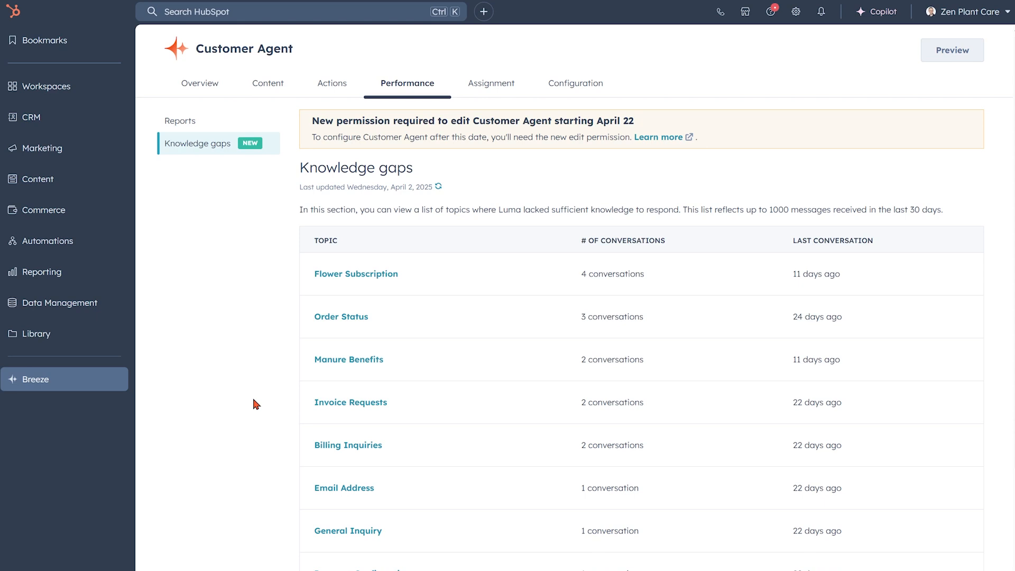
mouse_move(440, 188)
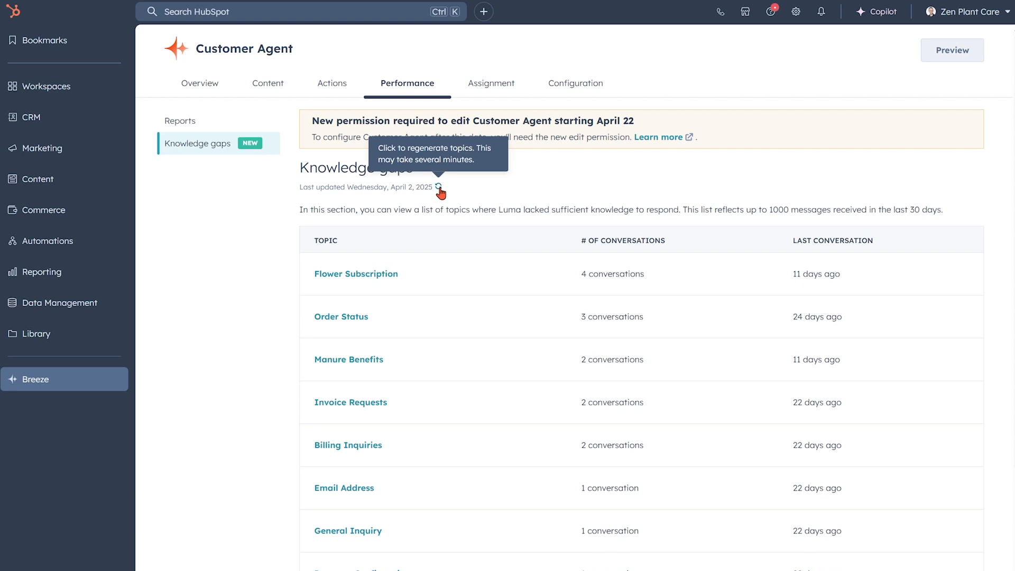
click(355, 273)
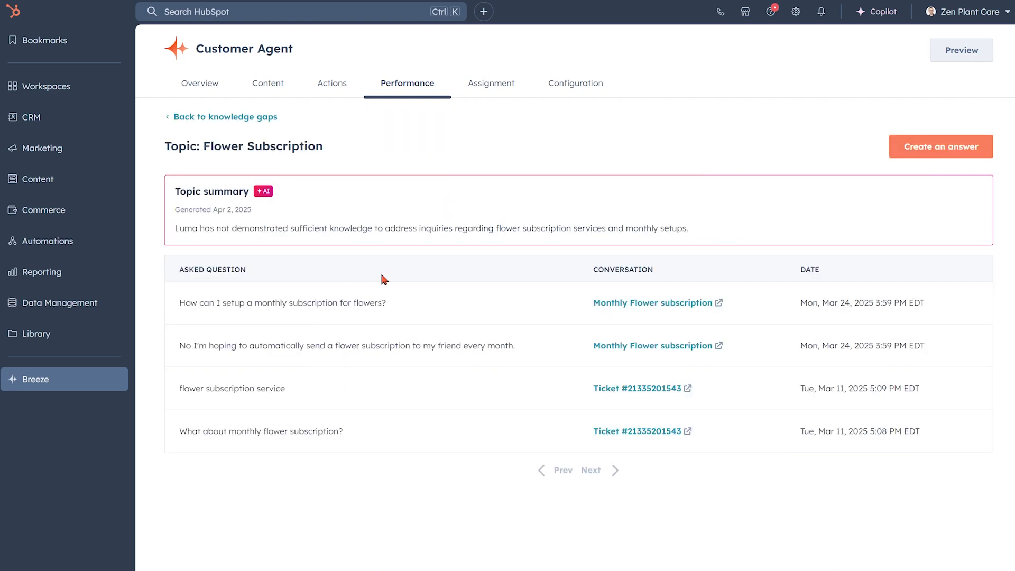
mouse_move(923, 157)
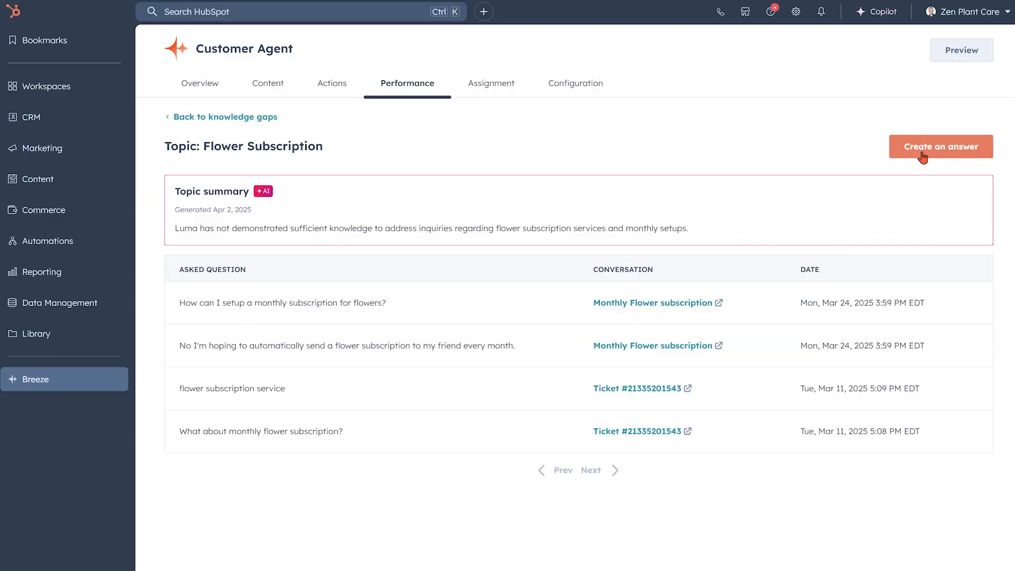
click(940, 146)
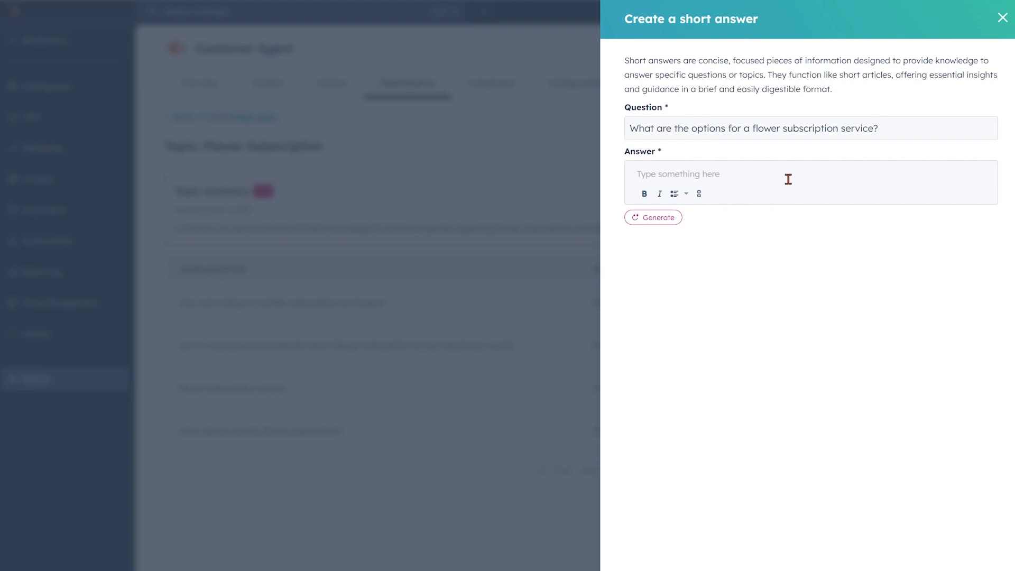
click(1002, 17)
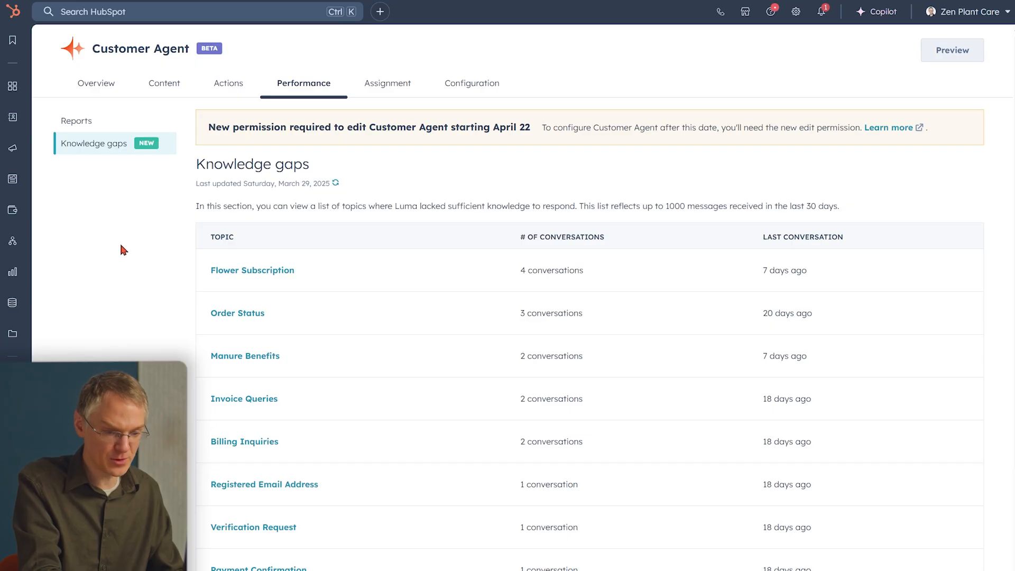
Step: Review the Reports charts for unanswered questions, visitor feedback and conversations by channel type
click(76, 120)
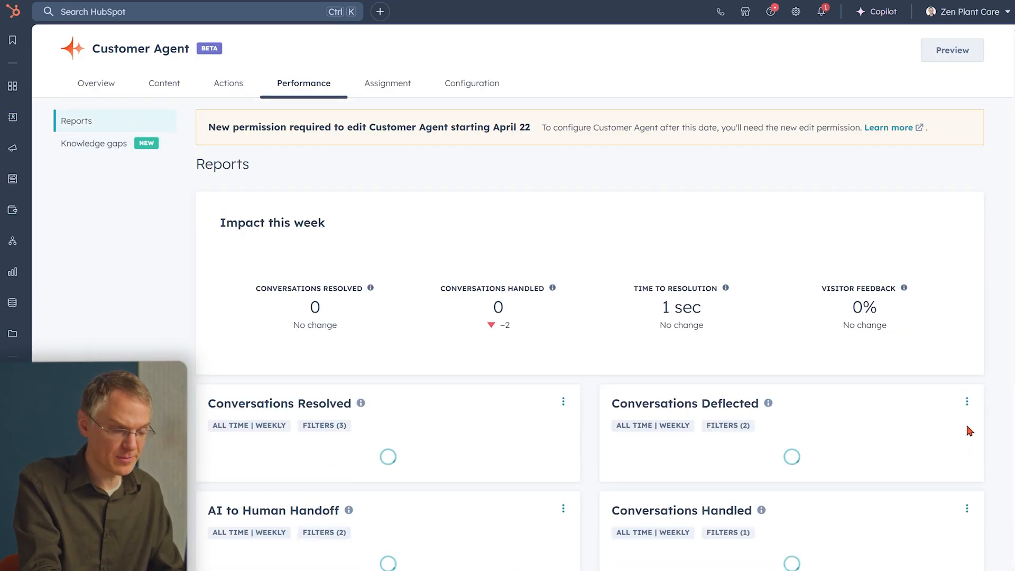
scroll(down, 3)
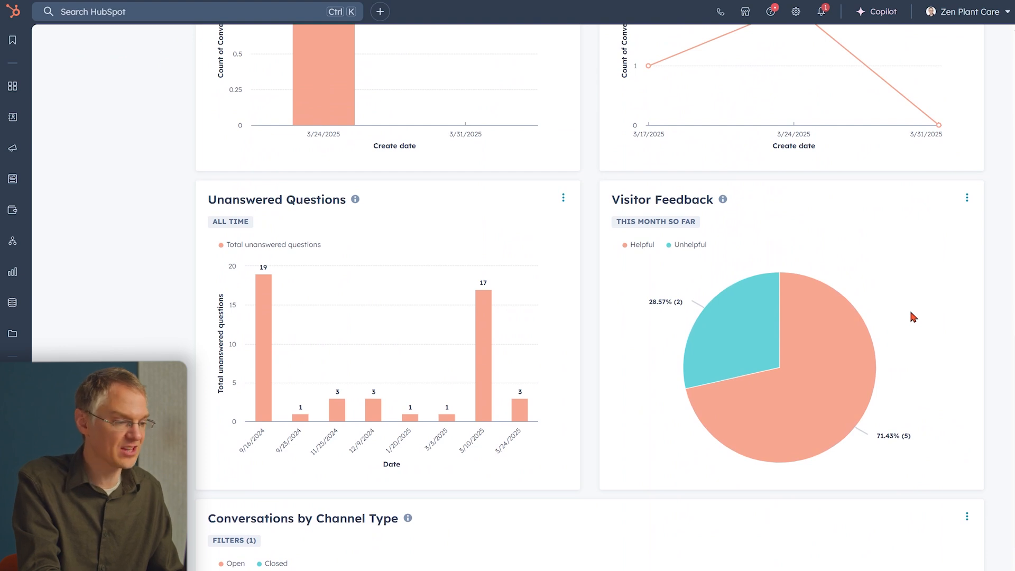
scroll(down, 3)
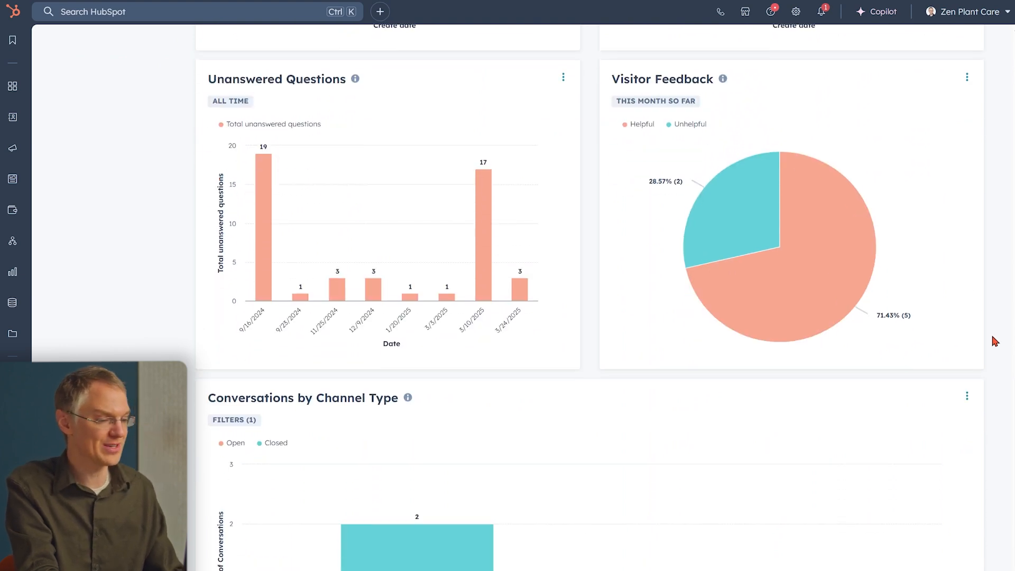
scroll(down, 3)
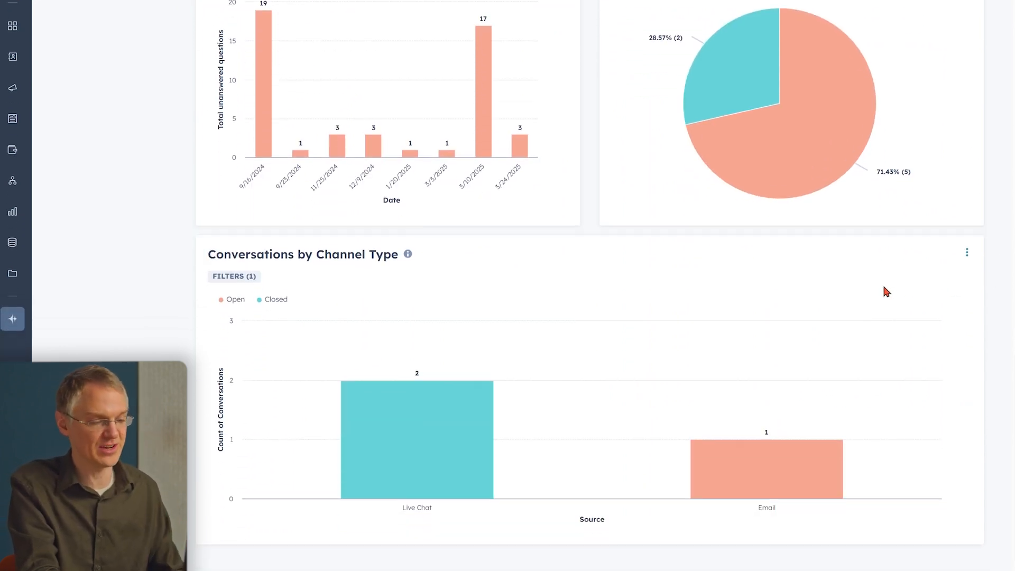